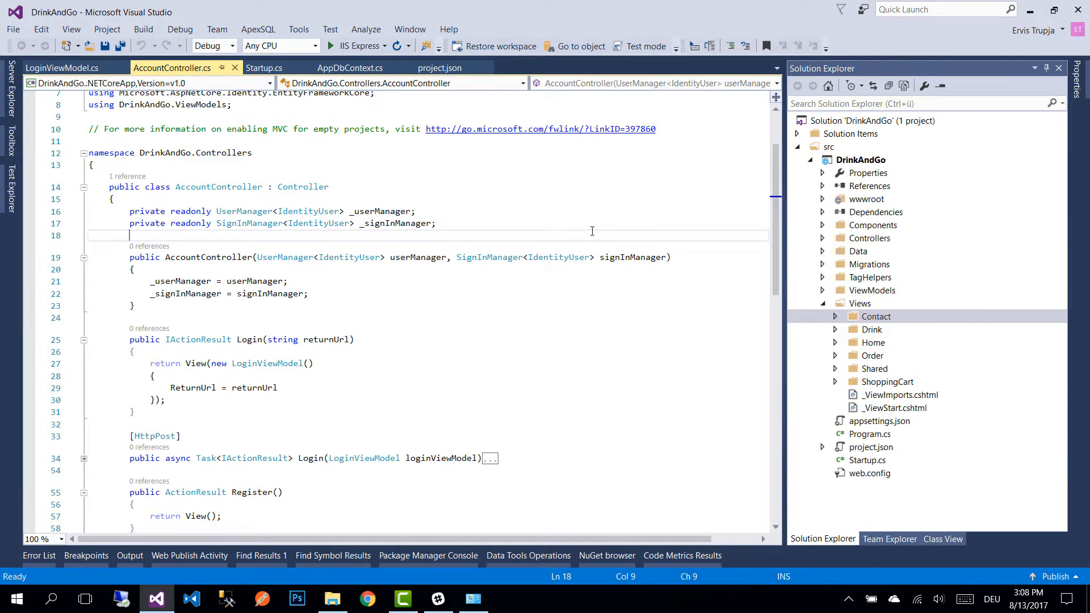
pyautogui.moveTo(745, 347)
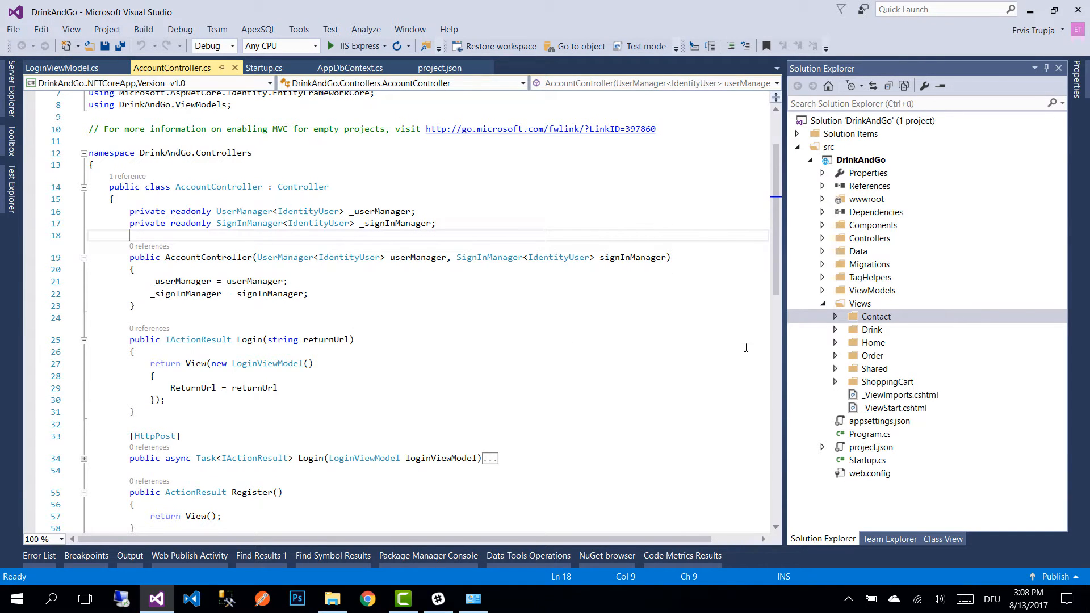
# - Add a new Account folder under Views, then return to the AccountController code
pyautogui.rightClick(861, 304)
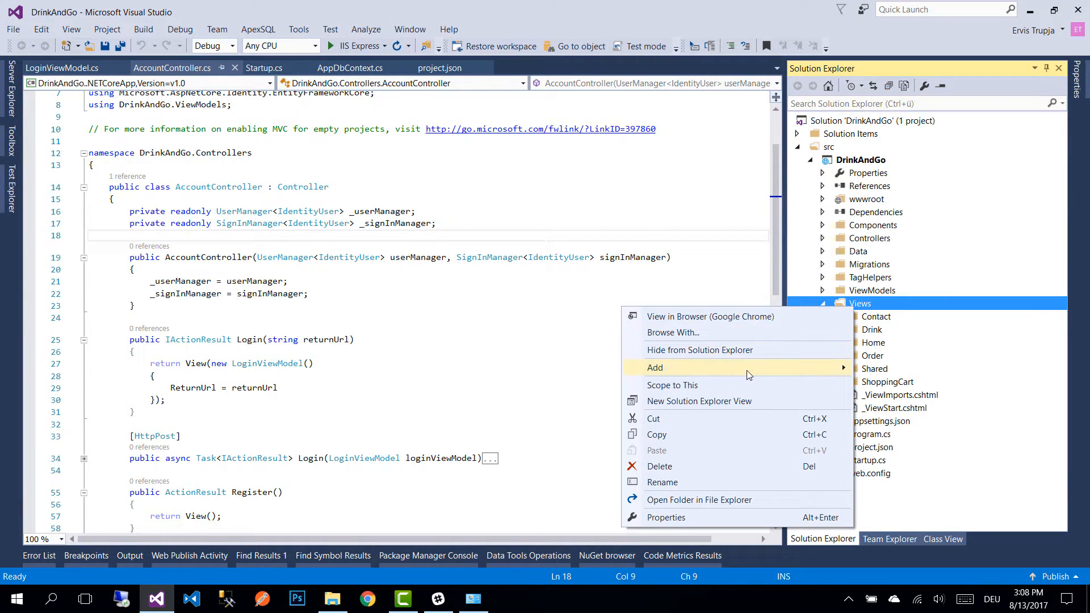
pyautogui.click(508, 401)
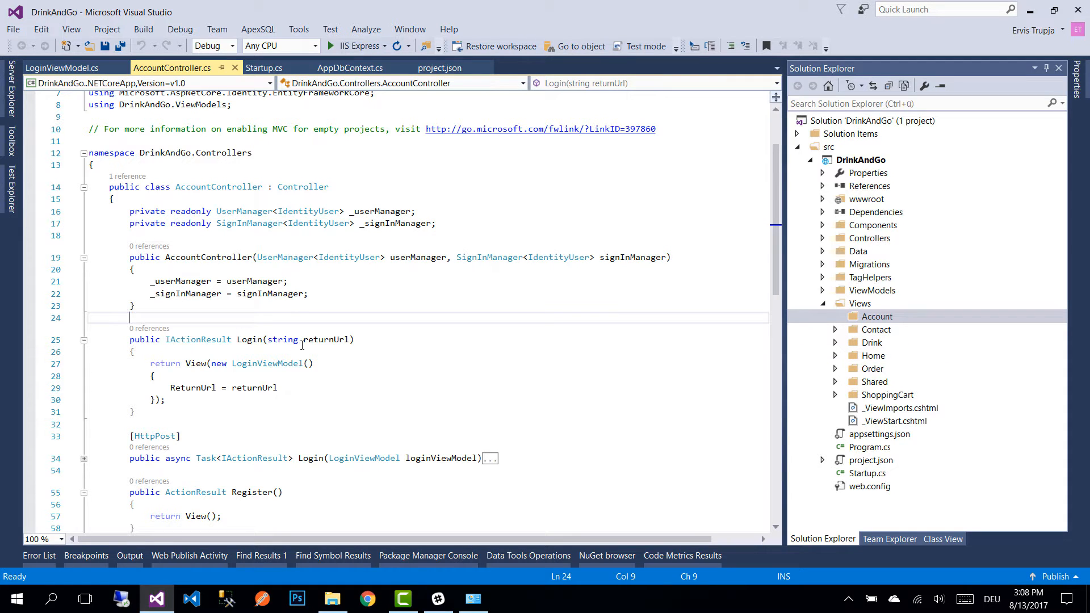
pyautogui.click(83, 340)
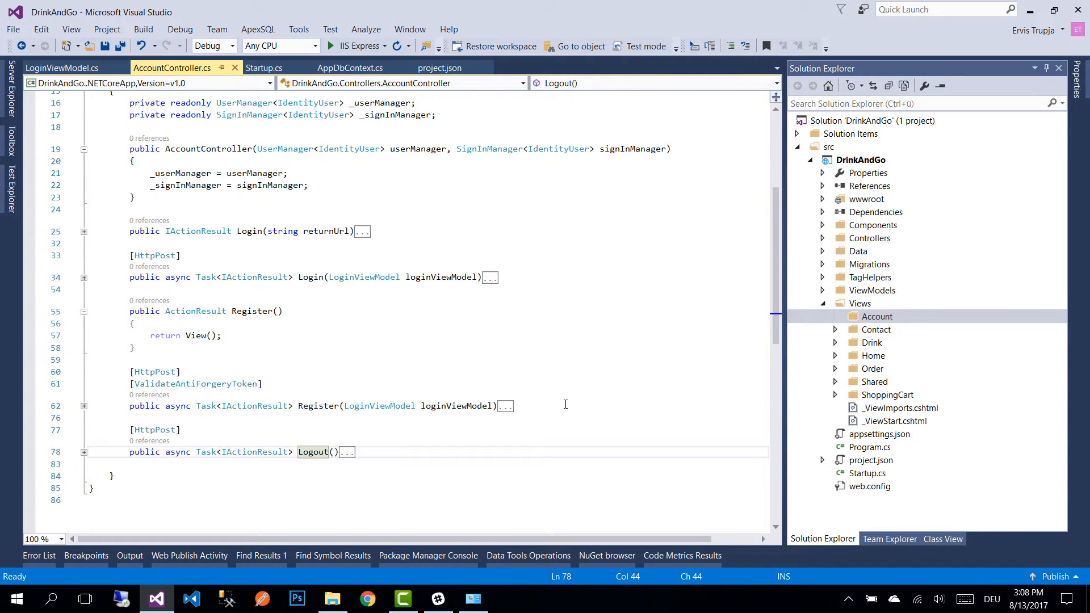
pyautogui.scroll(3)
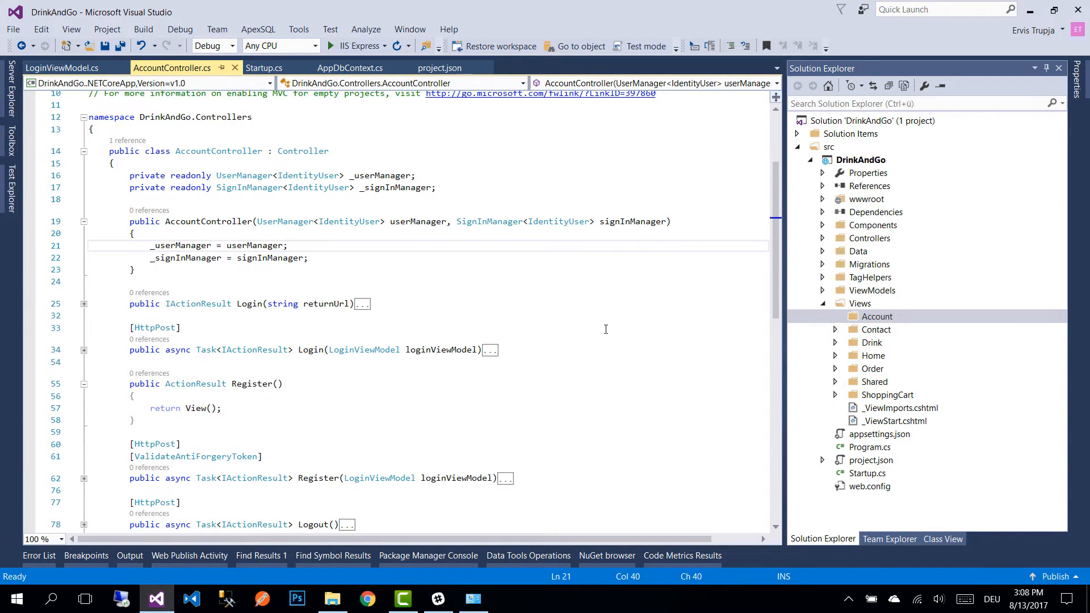
# - Add Login.cshtml to Account with a username/password form posting to the Login action
pyautogui.click(876, 317)
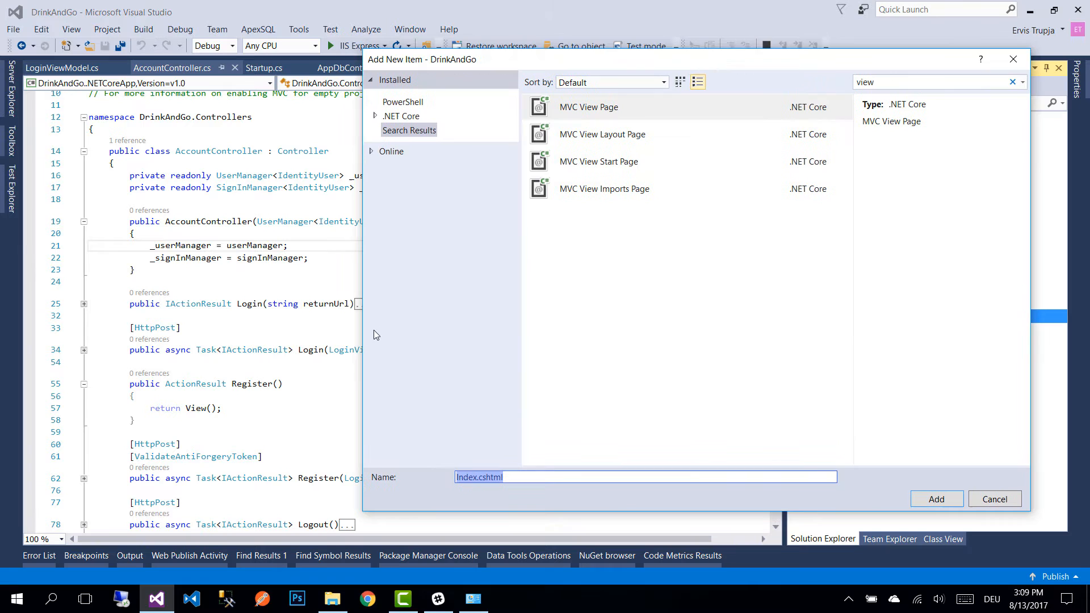
pyautogui.write('Logi')
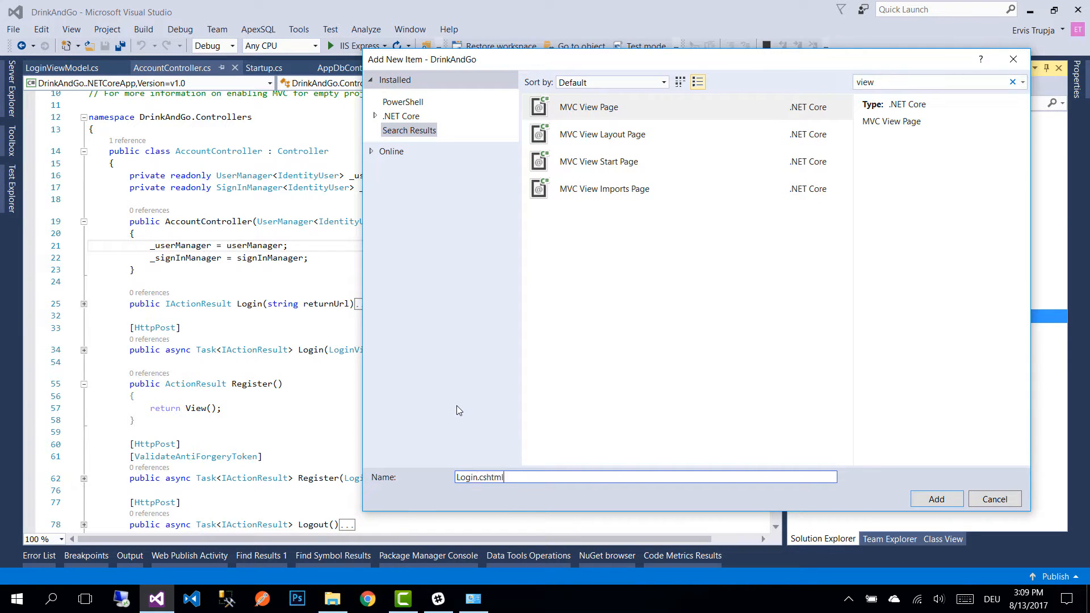
pyautogui.click(936, 499)
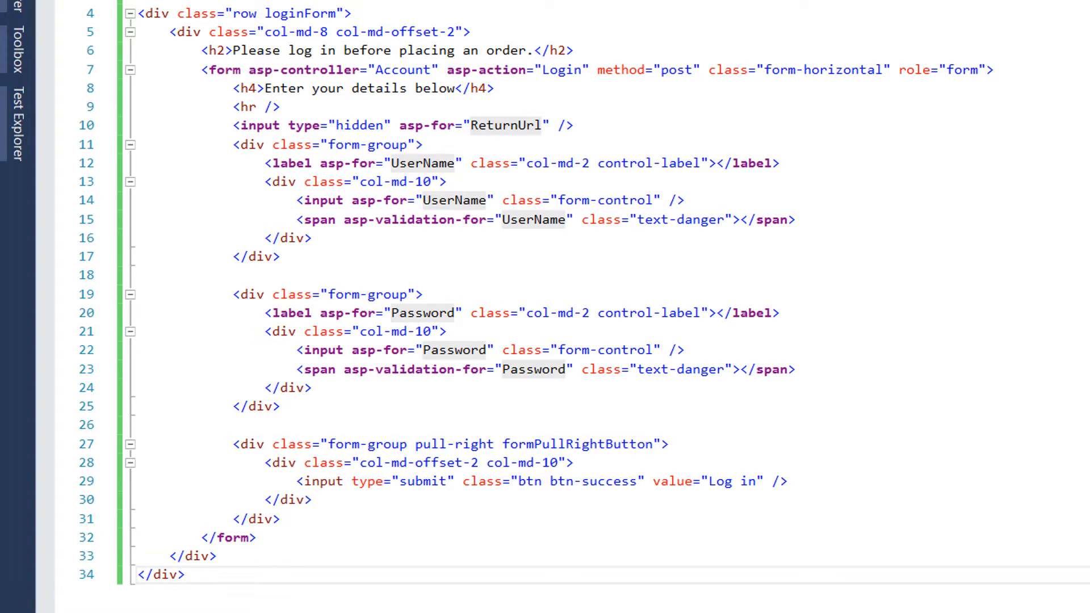
pyautogui.doubleClick(649, 69)
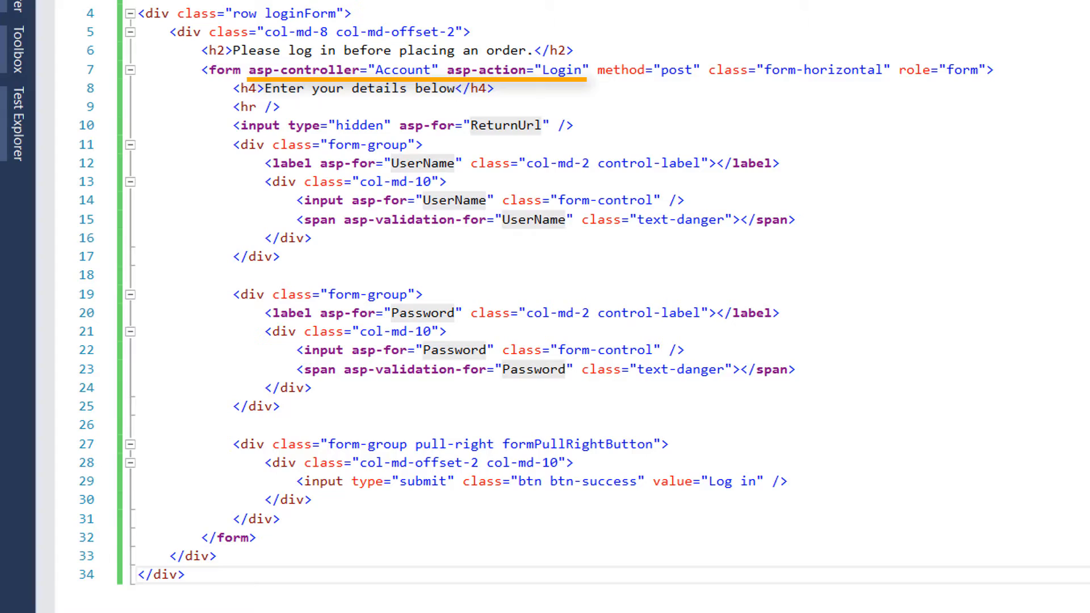
# - Add Register.cshtml to Account with a sign-up form posting to the Register action
pyautogui.rightClick(875, 317)
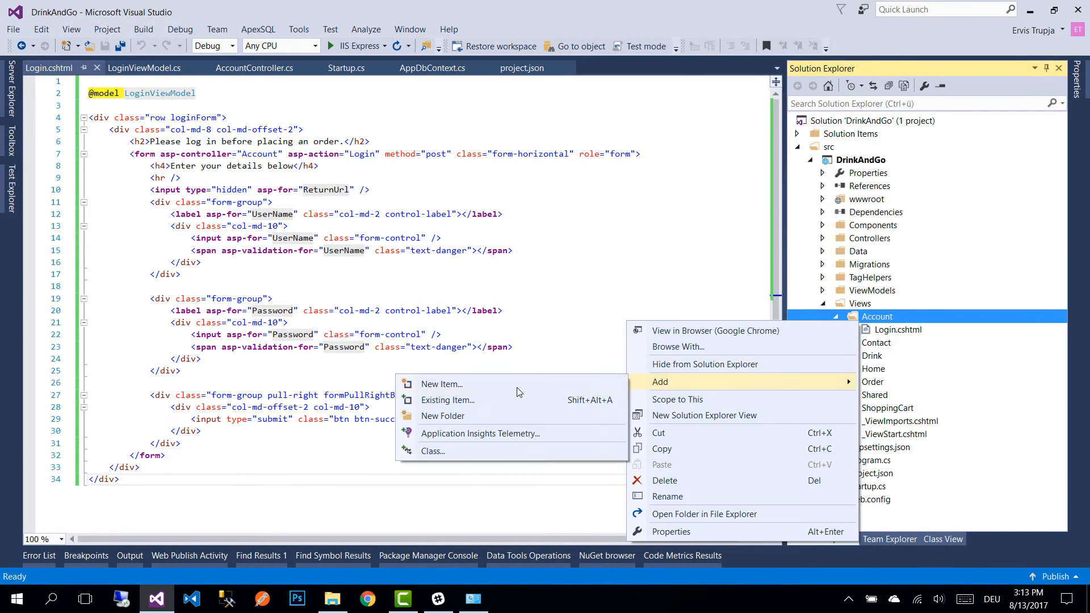
pyautogui.click(440, 384)
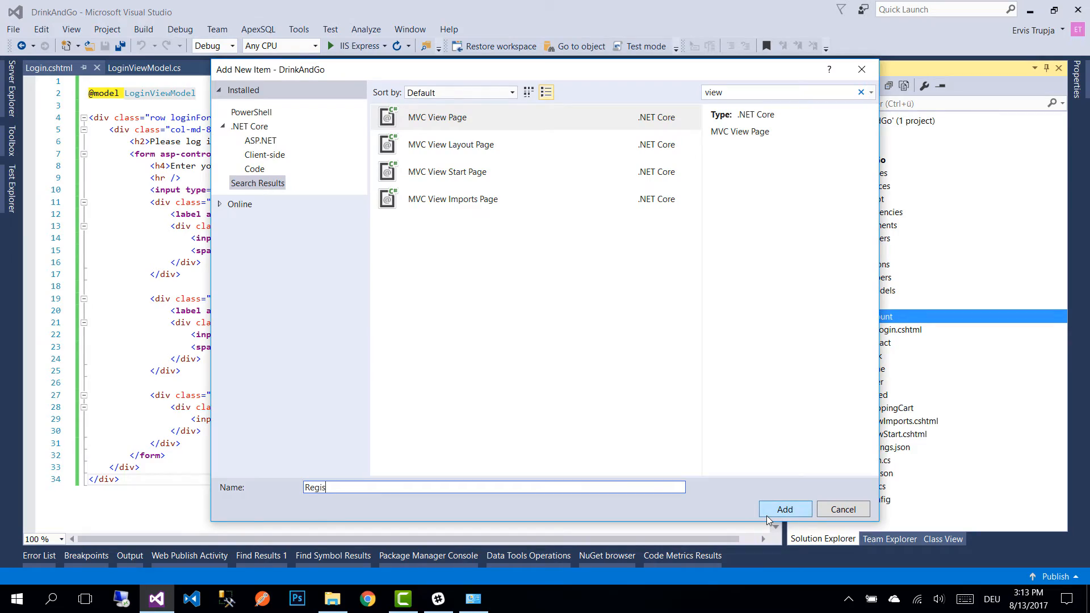
pyautogui.click(785, 508)
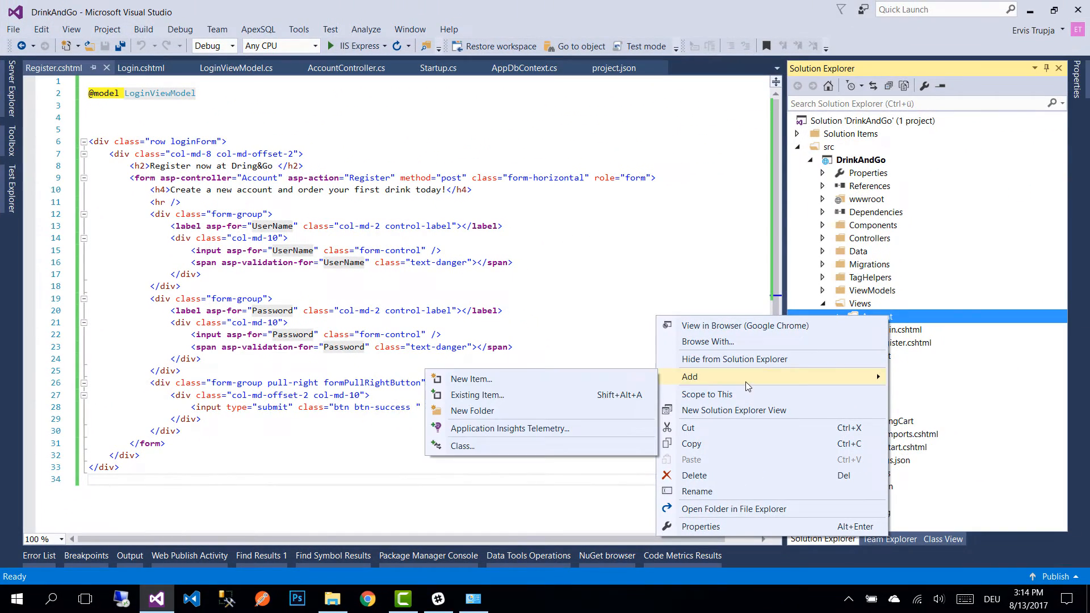
# - Add an empty Logout.cshtml view to Account and return to the controller's Logout action
pyautogui.click(470, 380)
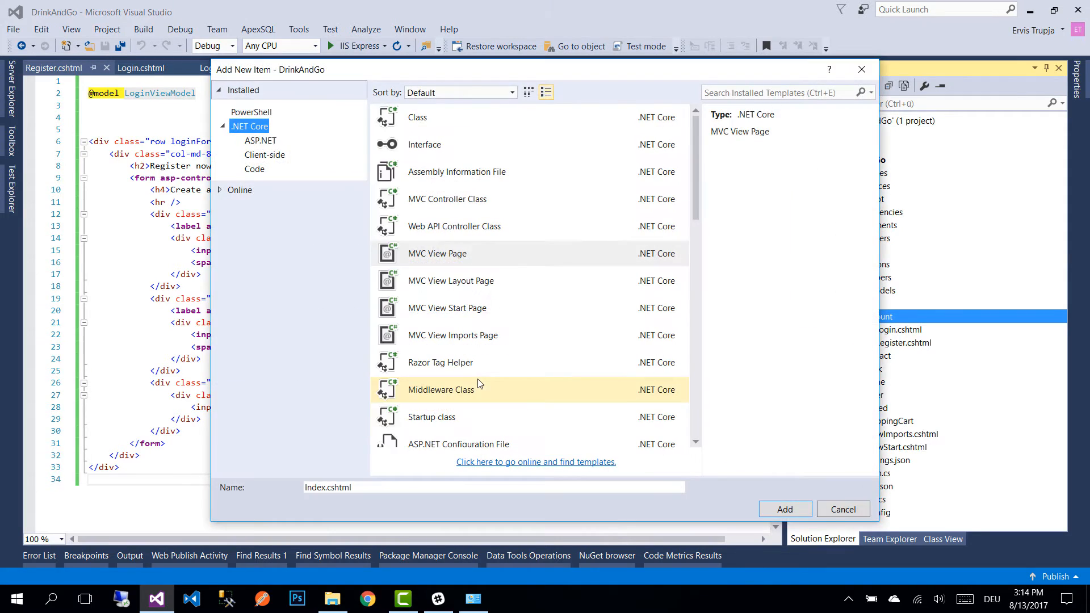
pyautogui.click(784, 509)
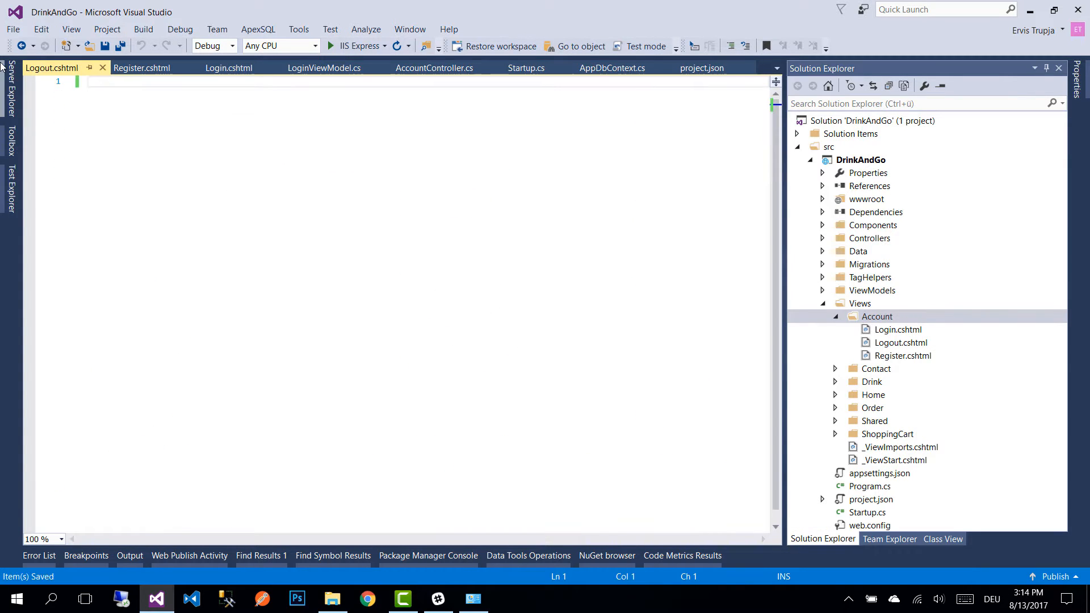
pyautogui.click(433, 67)
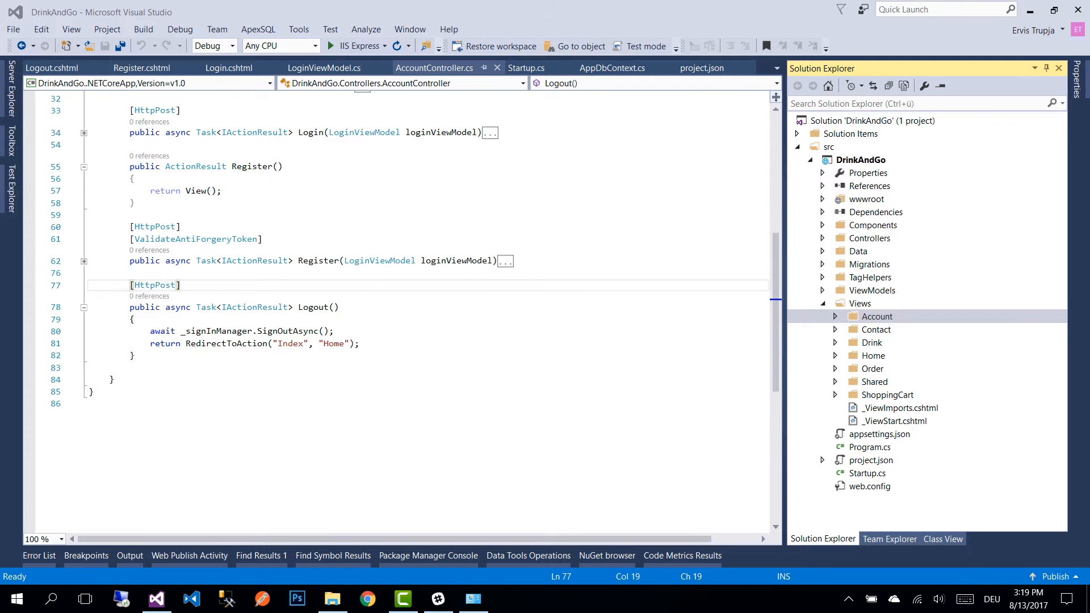
# - Add LoginPartial.cshtml to Shared showing Log off when signed in, else Register and Log in links
pyautogui.rightClick(875, 381)
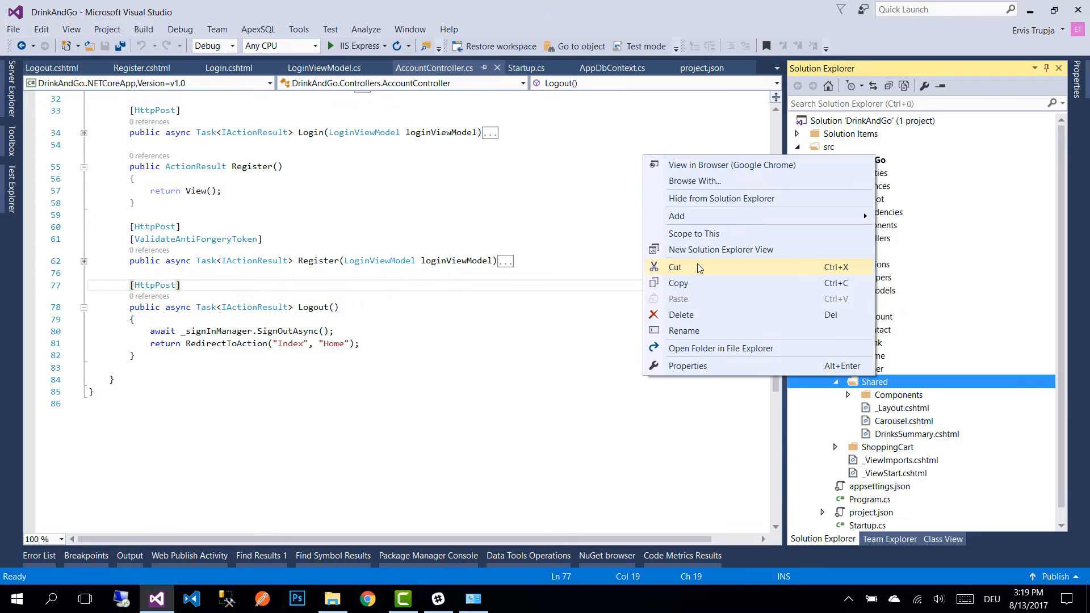
pyautogui.click(675, 216)
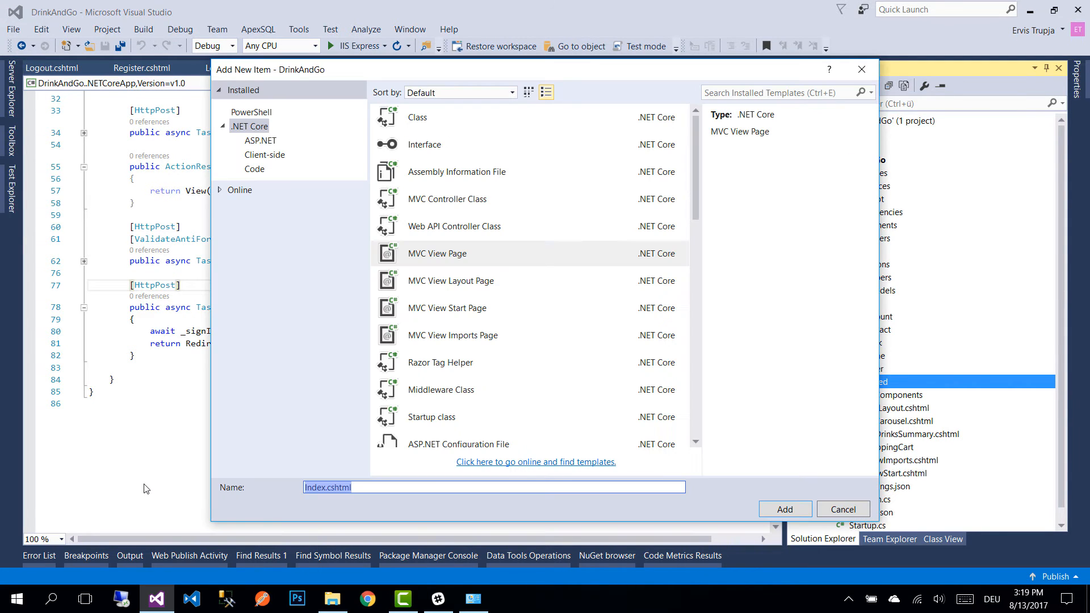
pyautogui.click(842, 509)
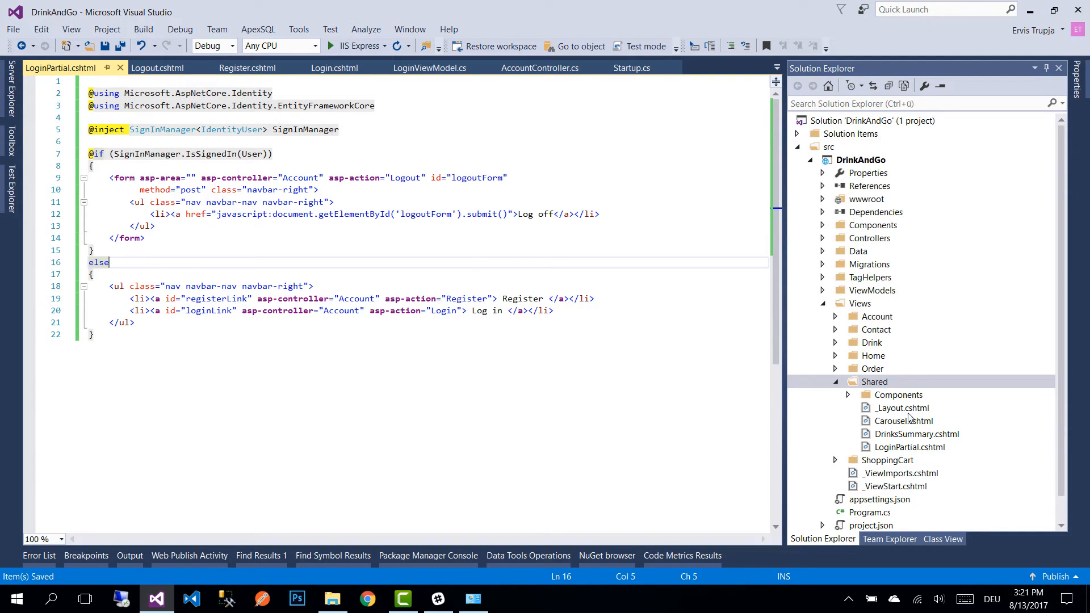
pyautogui.doubleClick(902, 408)
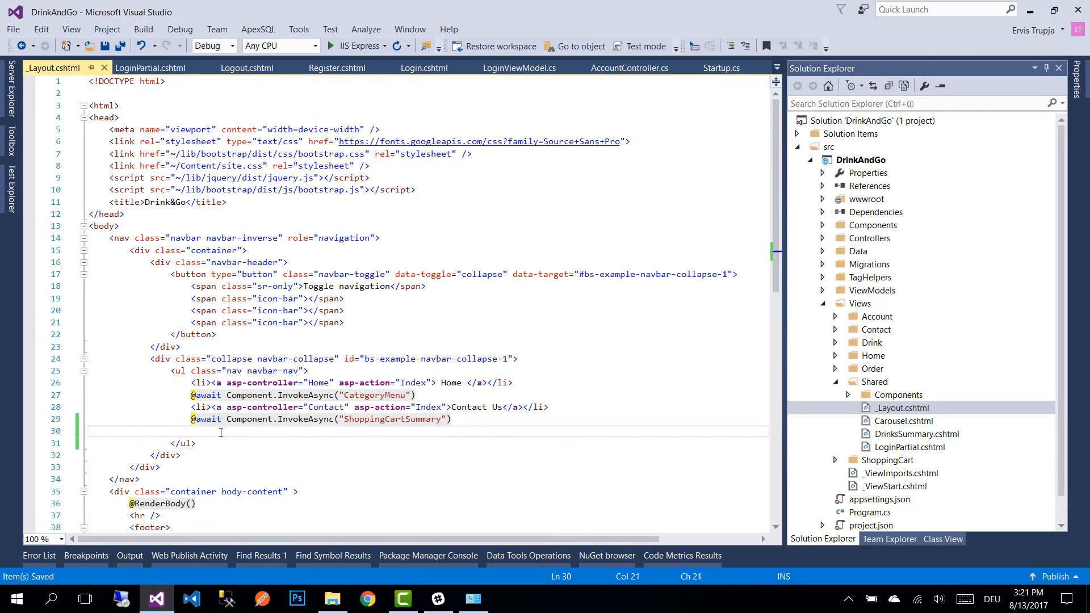
pyautogui.write('@await Html.PartialAsync("LoginPartial")')
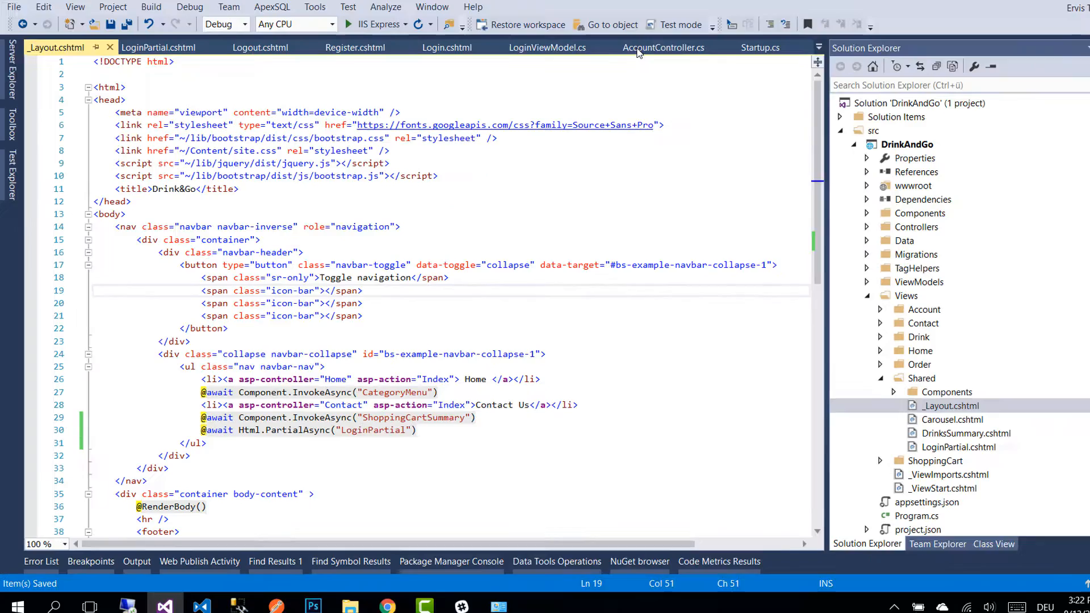
pyautogui.click(661, 47)
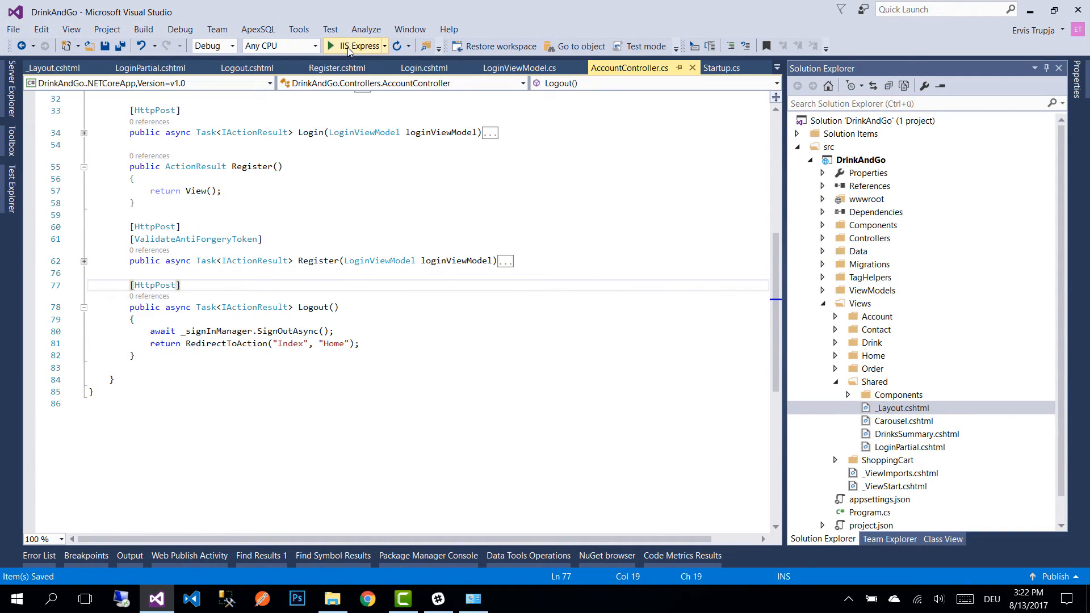
# - Run the app with IIS Express so the Drink&Go site opens in Chrome with Register and Log in links
pyautogui.click(355, 45)
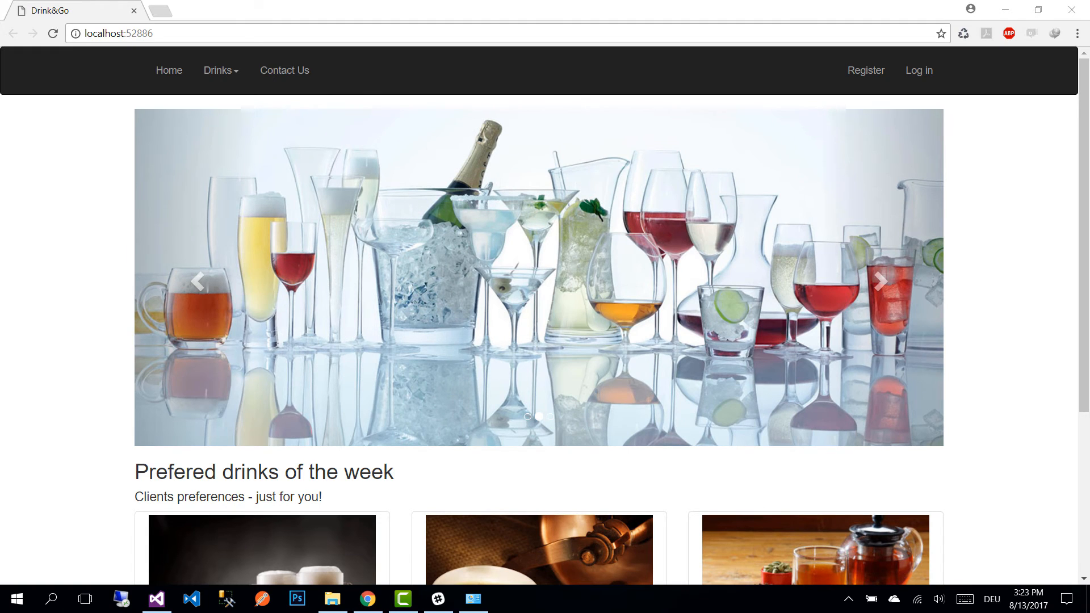
pyautogui.click(882, 281)
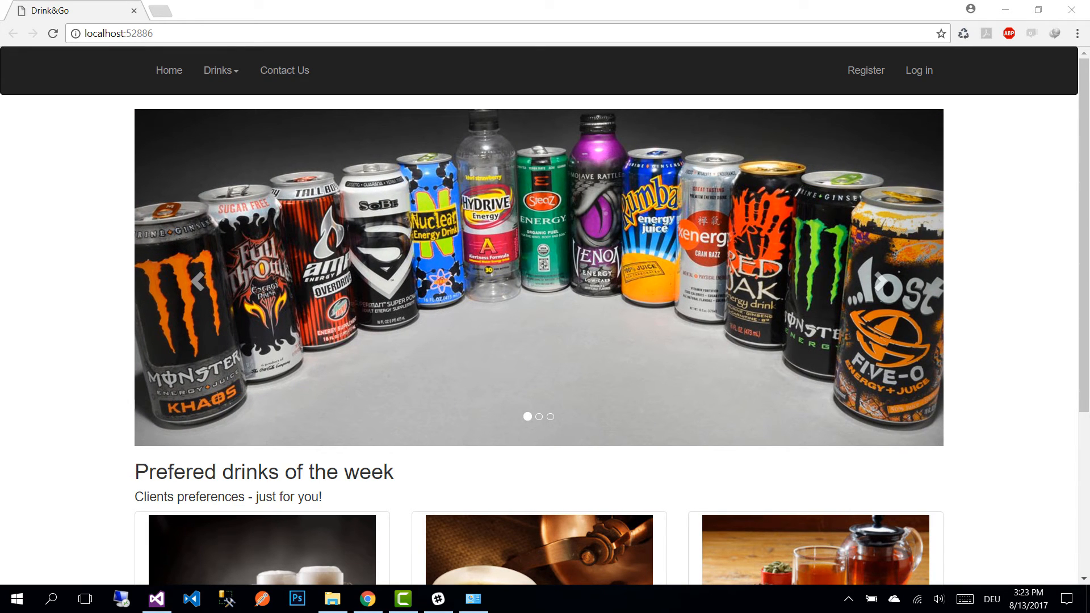
# - Register a new account with user name 'etrupja' and a password, landing home signed in
pyautogui.click(865, 70)
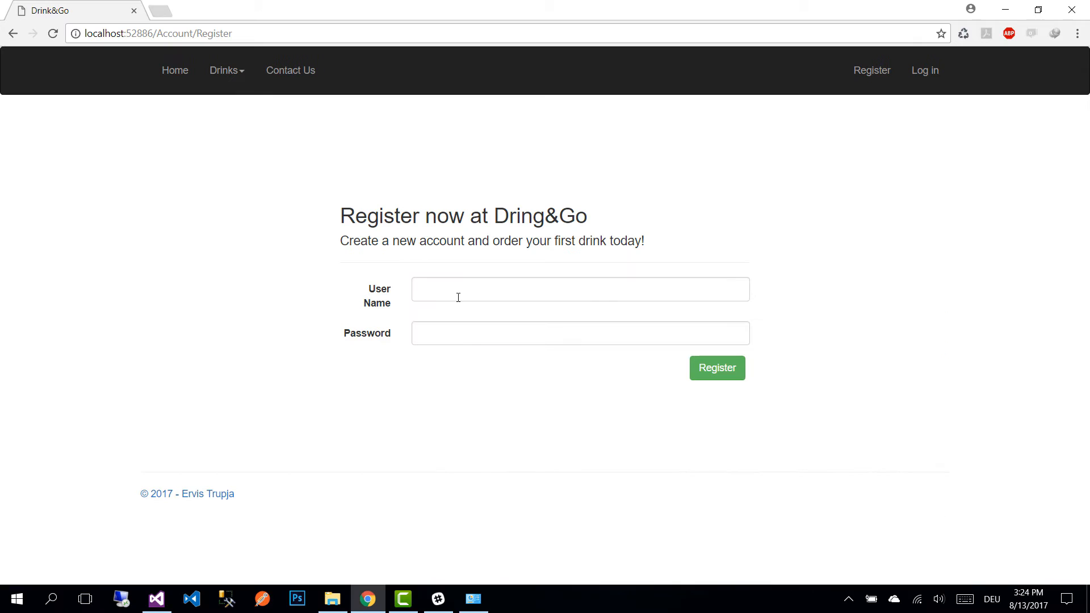
pyautogui.write('etrupja')
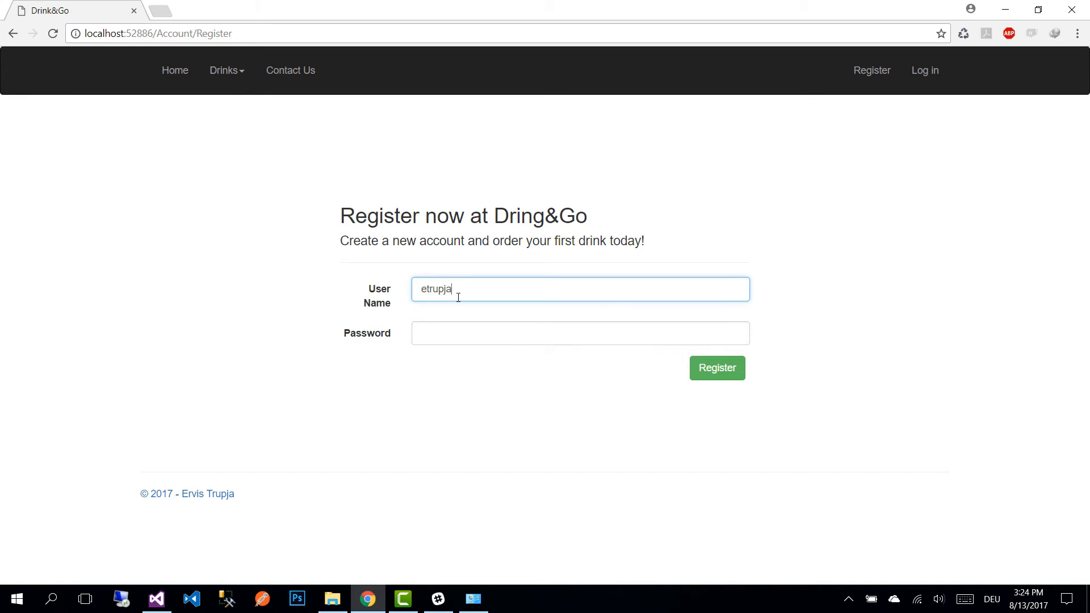
pyautogui.click(716, 368)
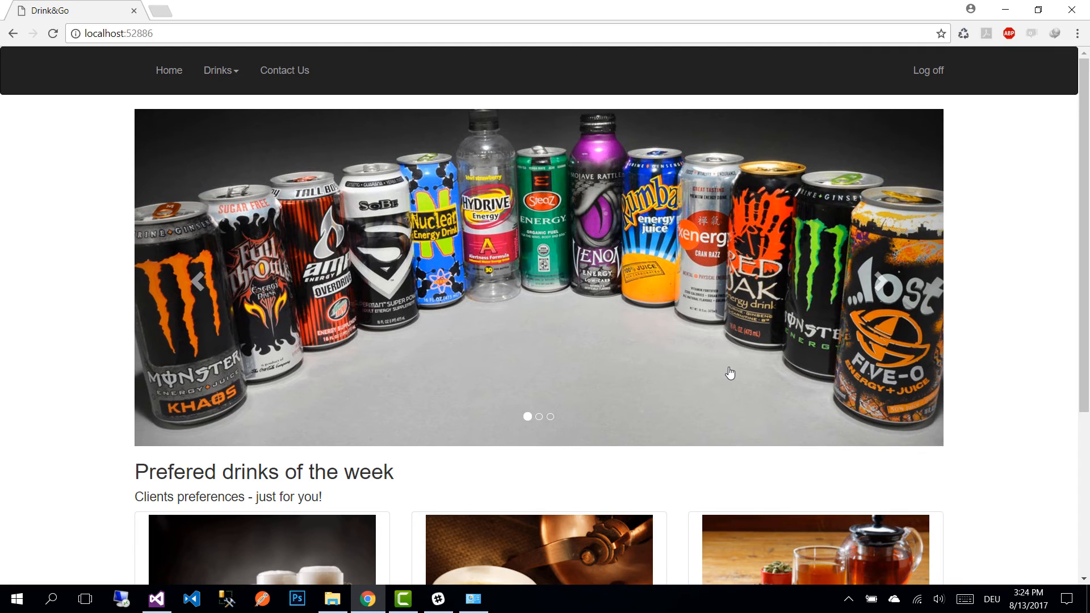
# - Log off so the navbar shows Register and Log in again
pyautogui.click(881, 282)
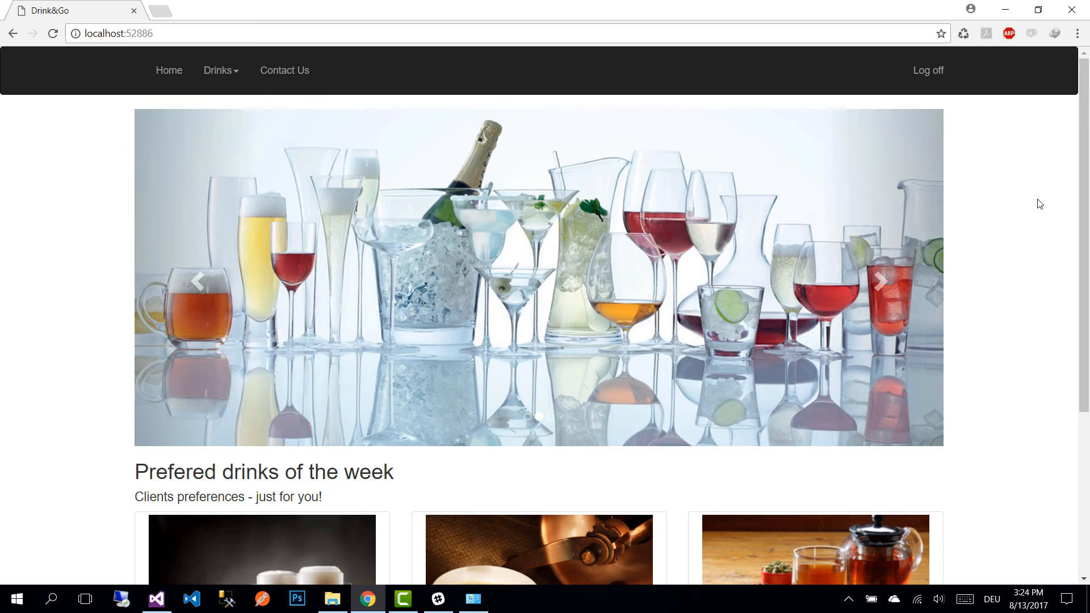
pyautogui.click(927, 71)
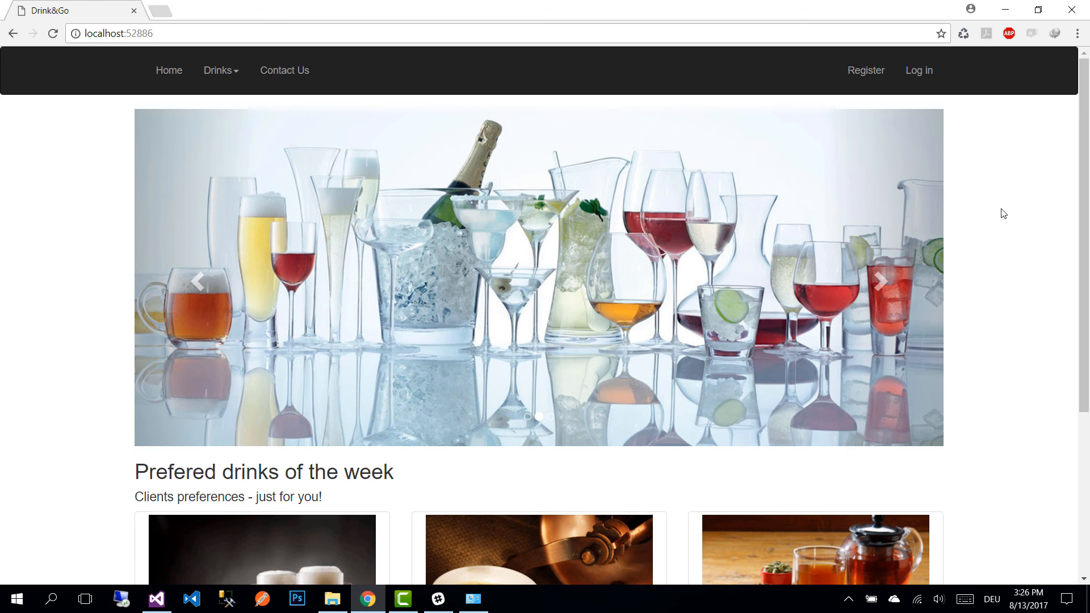
pyautogui.click(880, 282)
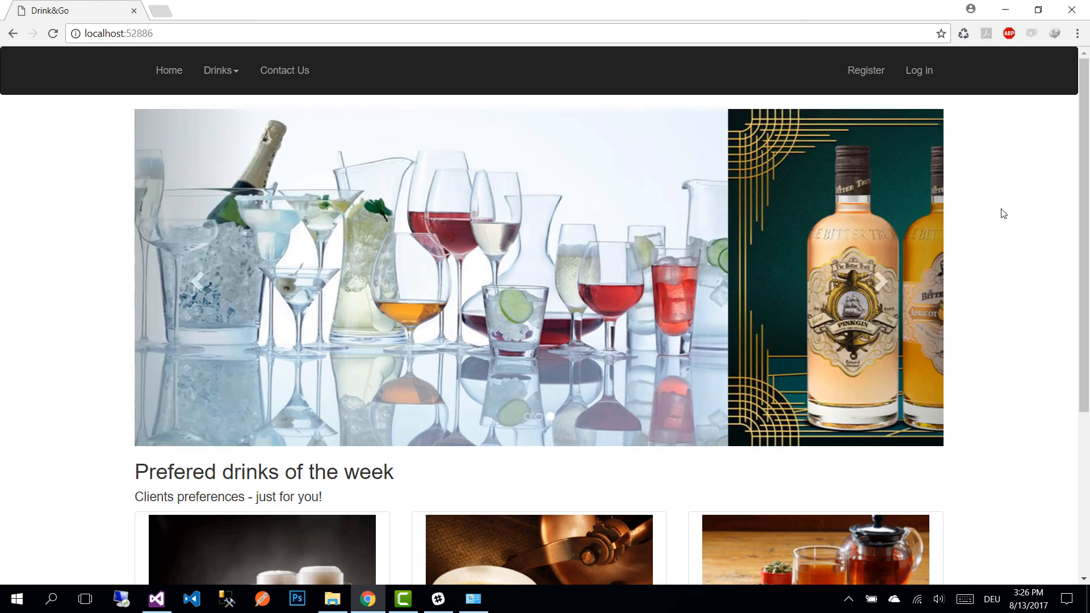